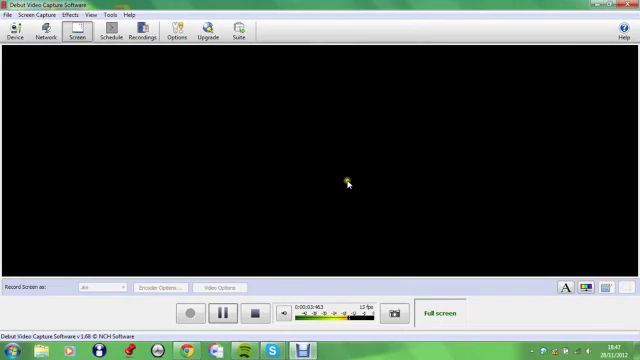
mouse_move(345, 184)
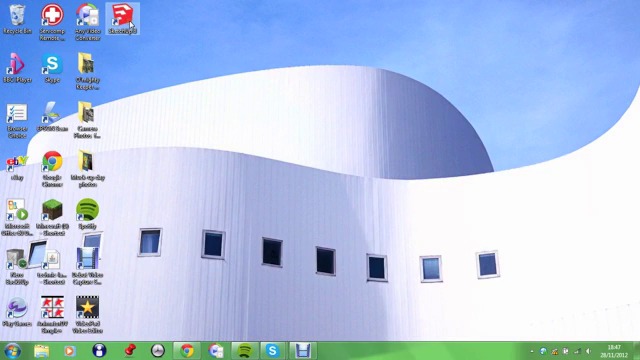
- Launch SketchUp 8 and start a new model from a chosen template
double_click(120, 19)
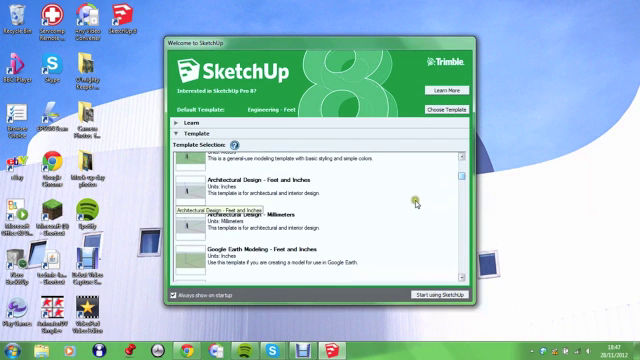
left_click(300, 190)
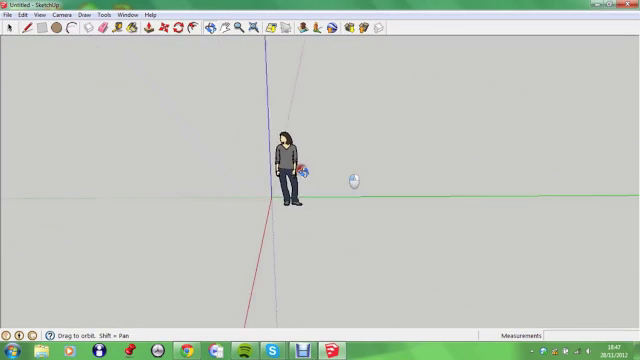
- Angle the view over the rectangular floor and switch to Push/Pull
left_click_drag(355, 185, 410, 140)
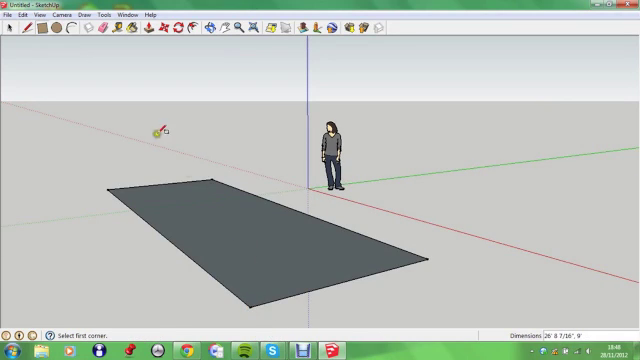
left_click(262, 27)
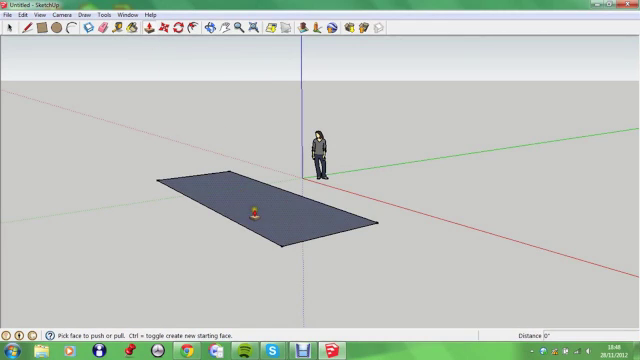
- Pull the floor up into a tall box and recess the door outline
left_click_drag(258, 213, 263, 195)
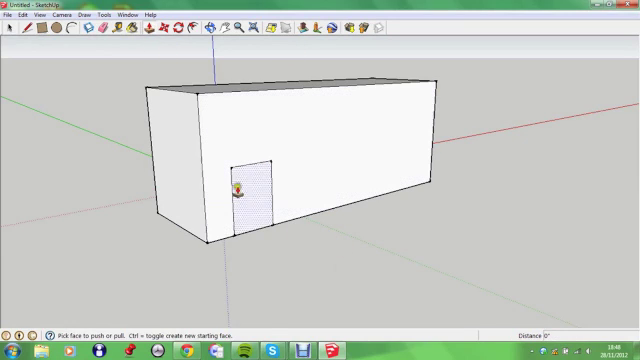
left_click_drag(248, 190, 248, 160)
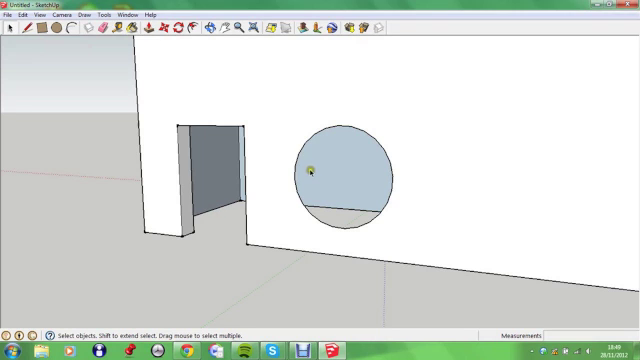
- Push the circle through the wall to open a round window
left_click_drag(310, 170, 472, 215)
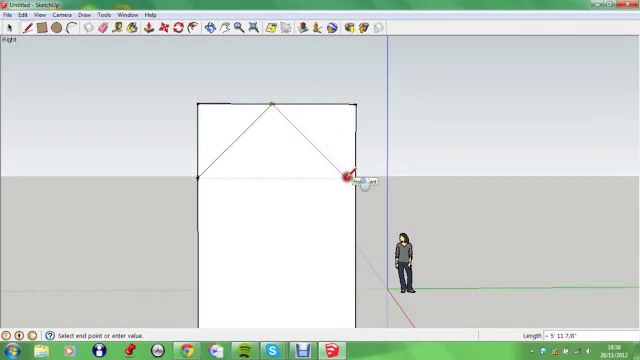
- Finish the roof line at the wall corner to form the gable
left_click(349, 178)
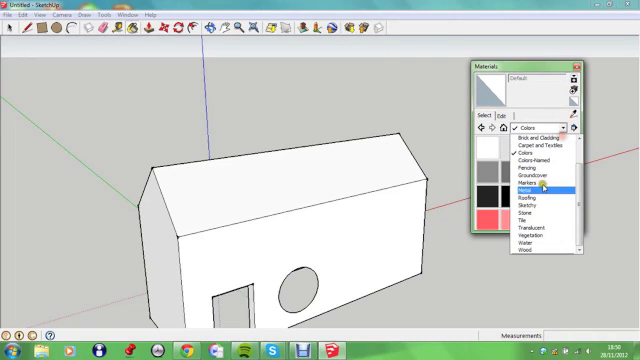
- Paint the roof with Roofing shingles and the walls with cladding brick
left_click(522, 201)
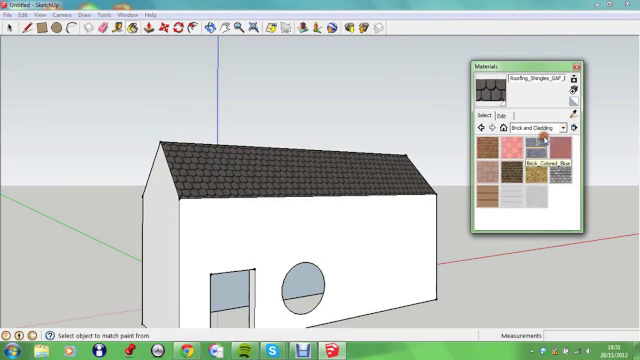
left_click(484, 150)
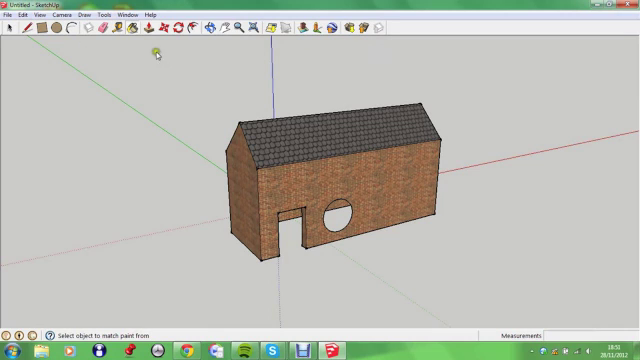
- Open the Components browser and pick a bench to place
left_click(200, 29)
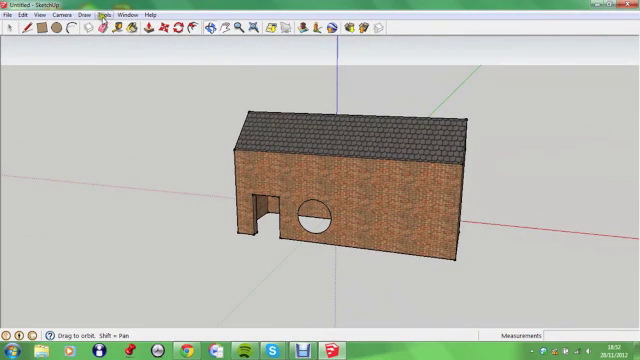
left_click(131, 14)
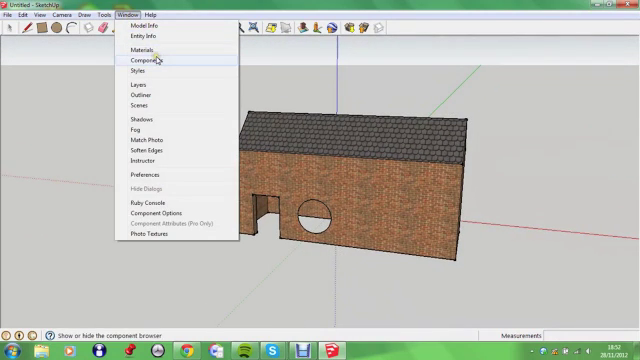
left_click(143, 62)
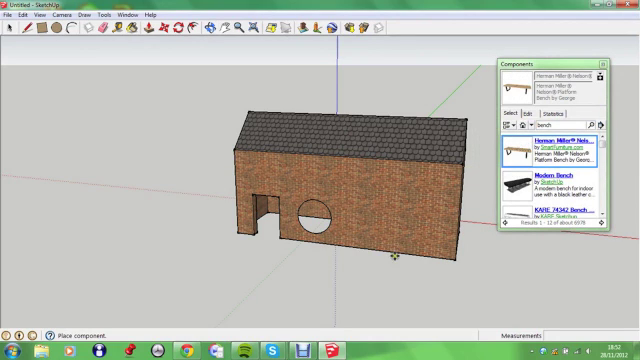
left_click(407, 264)
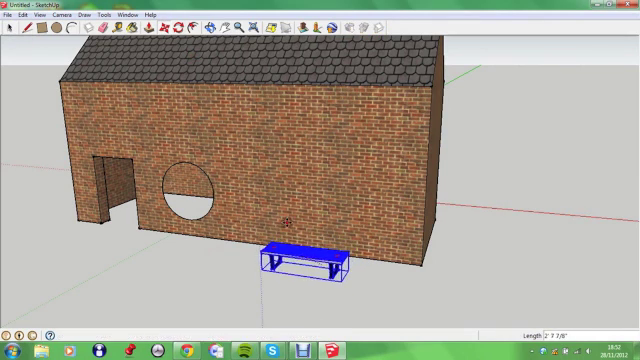
- Set the bench down in front of the brick wall
left_click(9, 15)
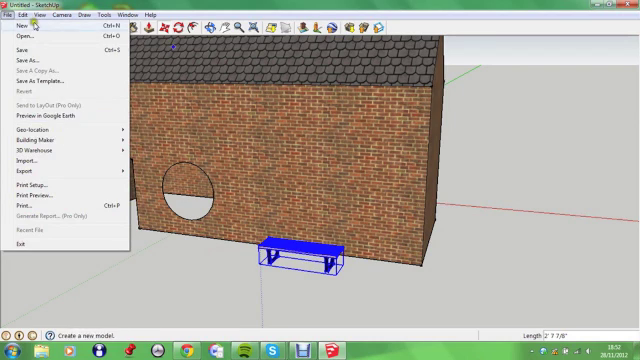
left_click(33, 15)
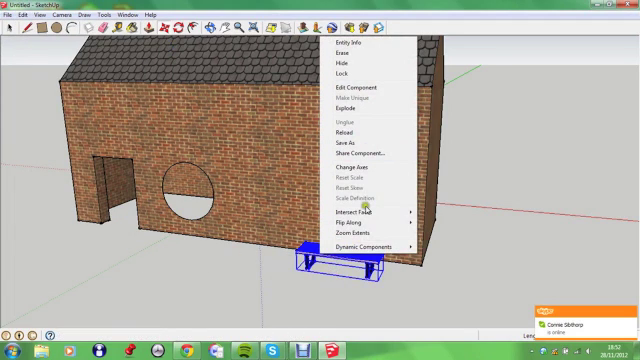
mouse_move(347, 62)
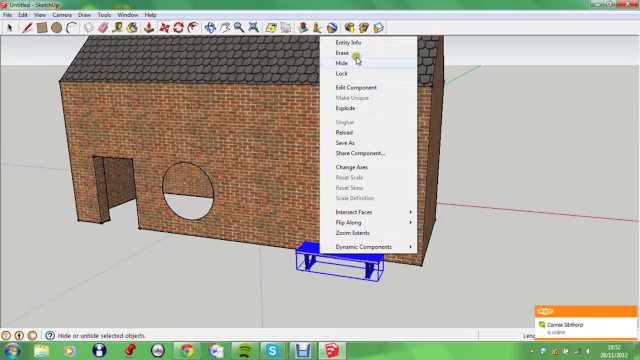